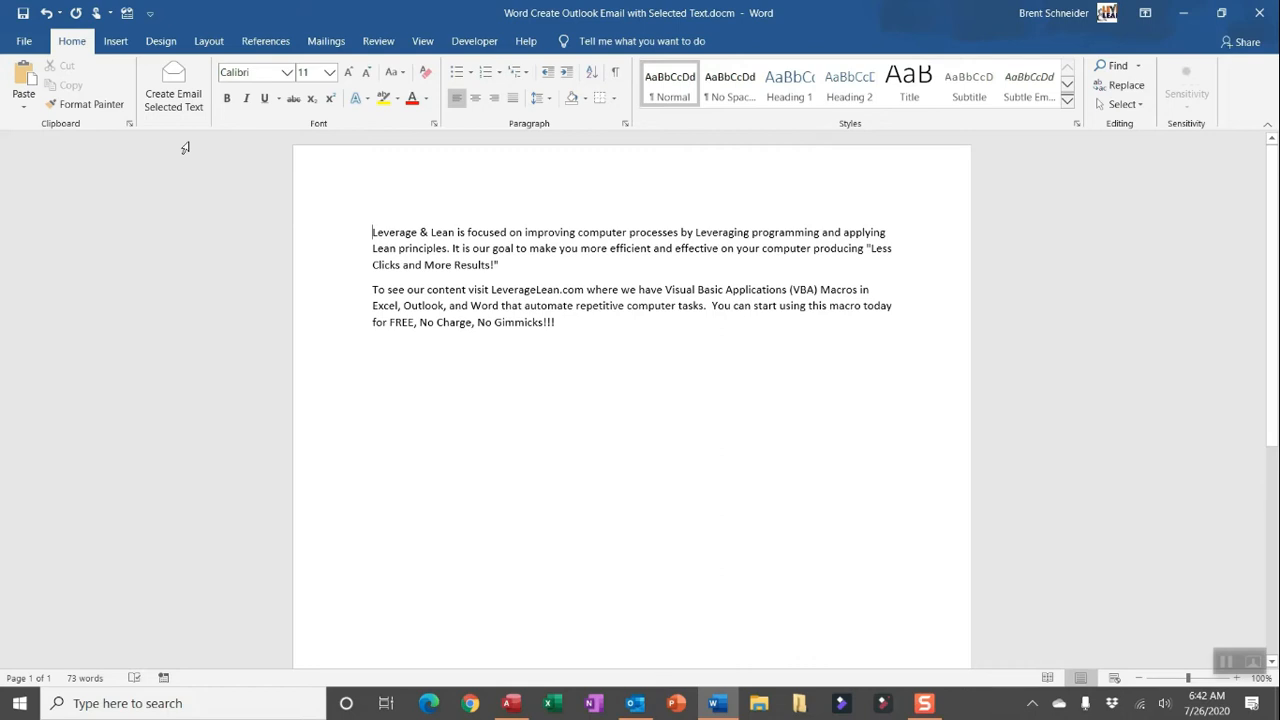
pyautogui.moveTo(368, 230)
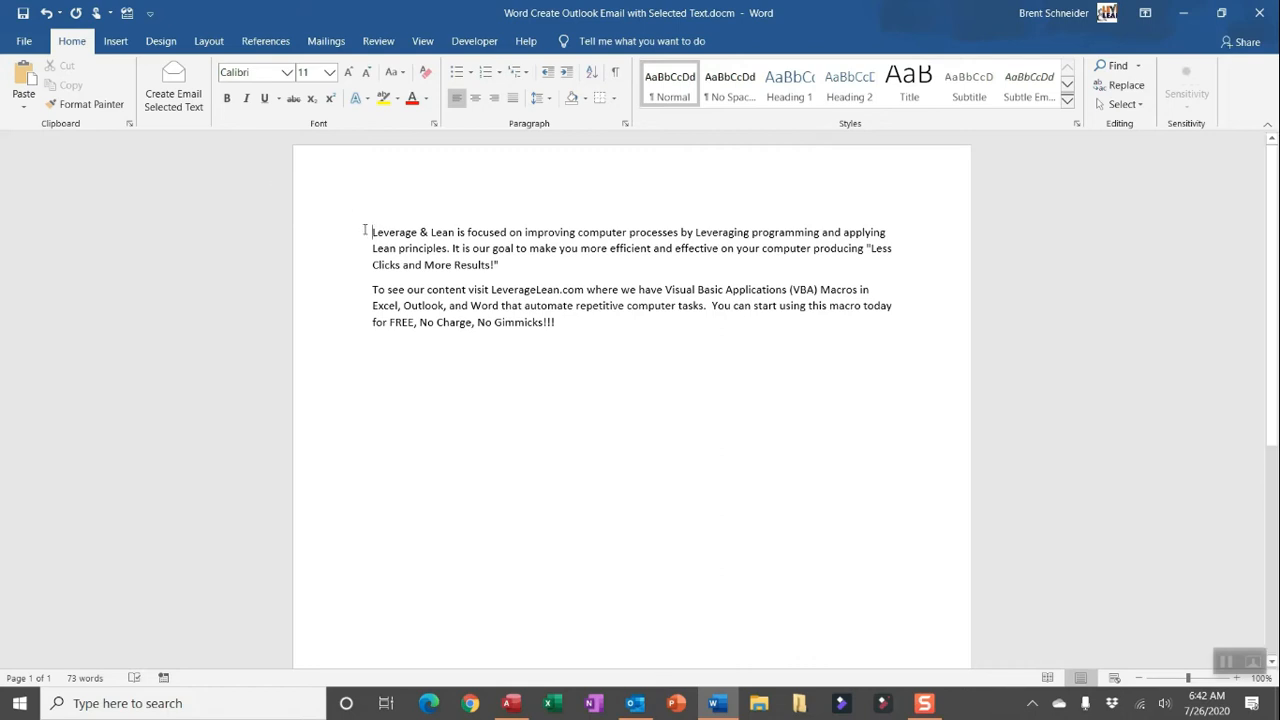
# Step: Select the document's first paragraph and run Create Email Selected Text from the Home ribbon
pyautogui.moveTo(372, 232); pyautogui.dragTo(496, 264)
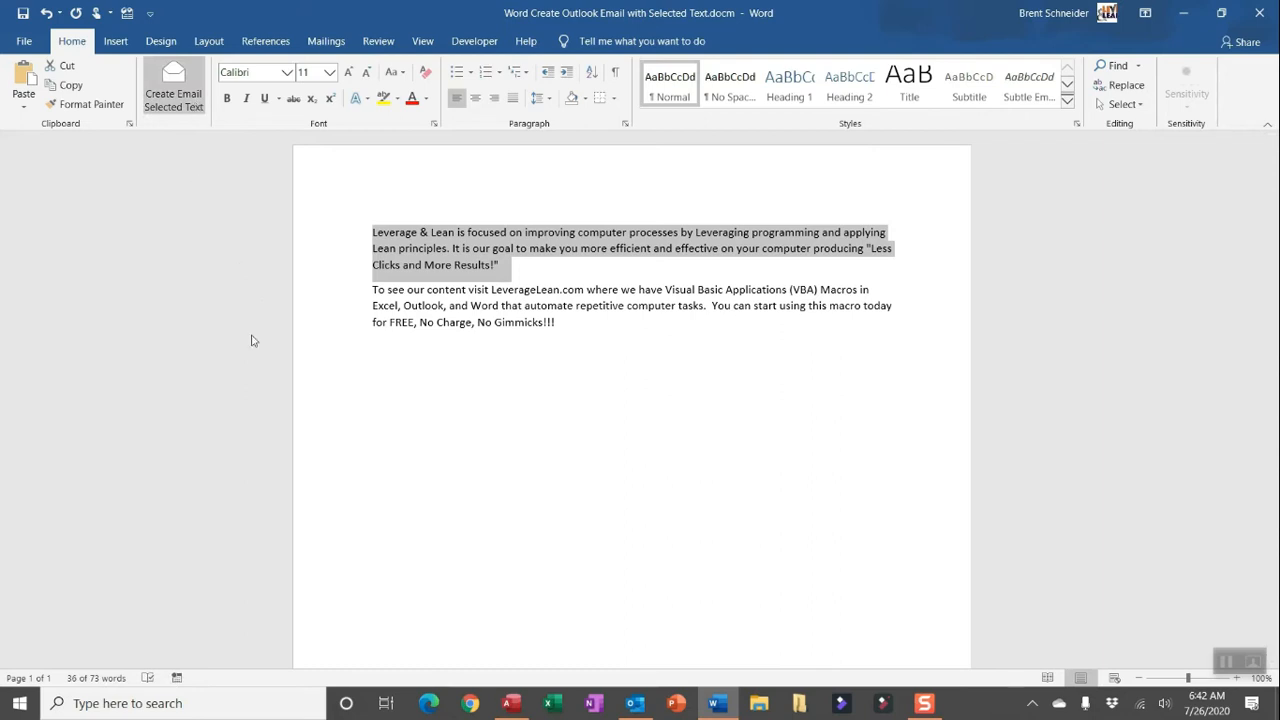
pyautogui.click(172, 84)
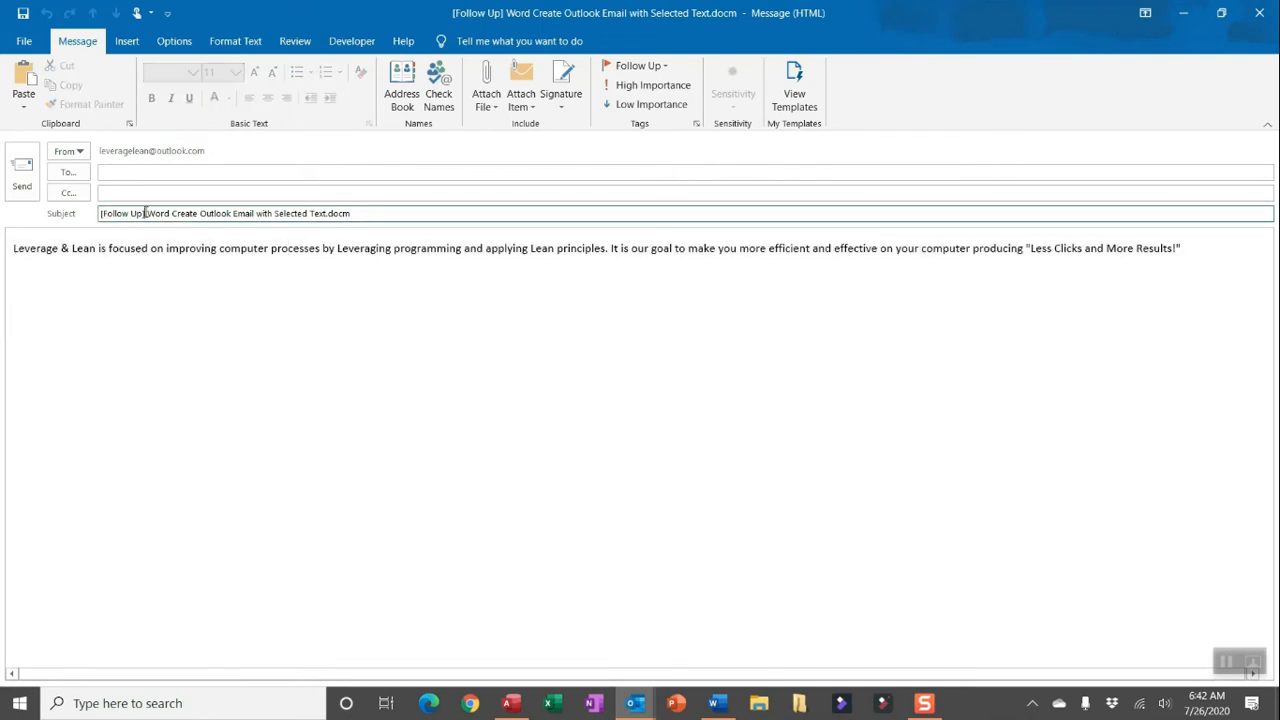
# Step: Review the generated '[Follow Up]' subject, then place the cursor in the empty To field
pyautogui.doubleClick(120, 212)
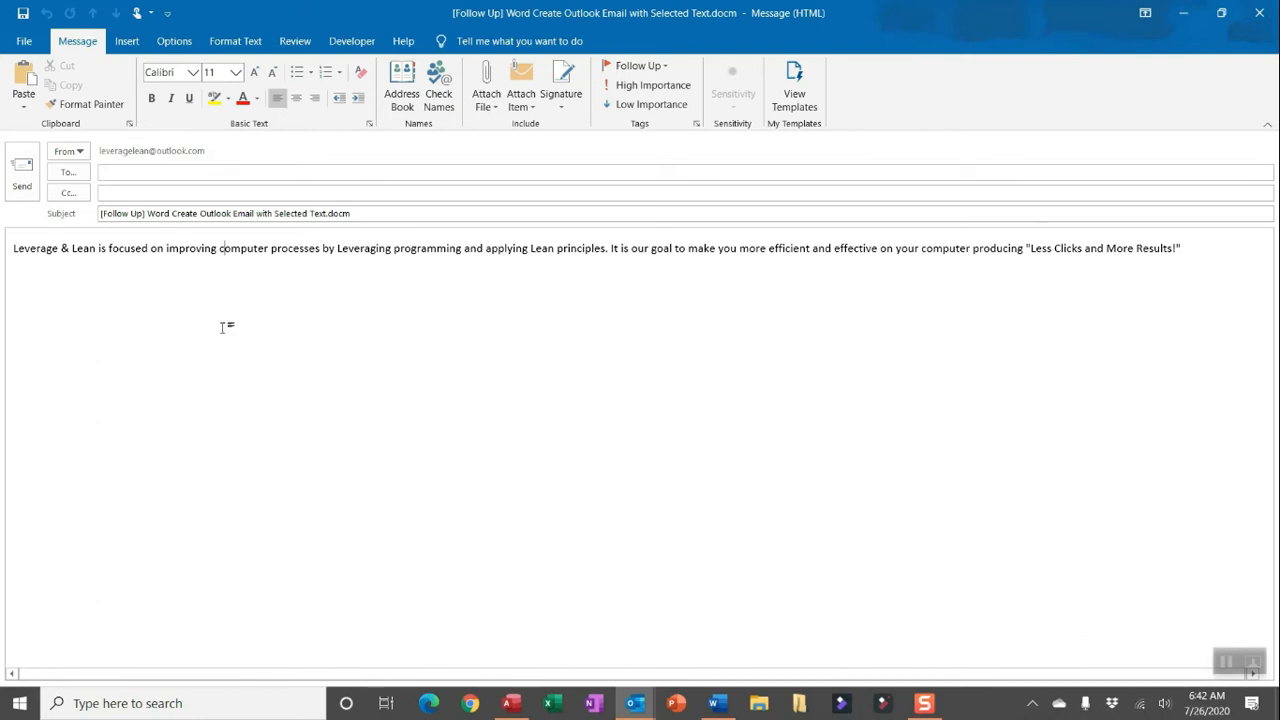
pyautogui.click(188, 172)
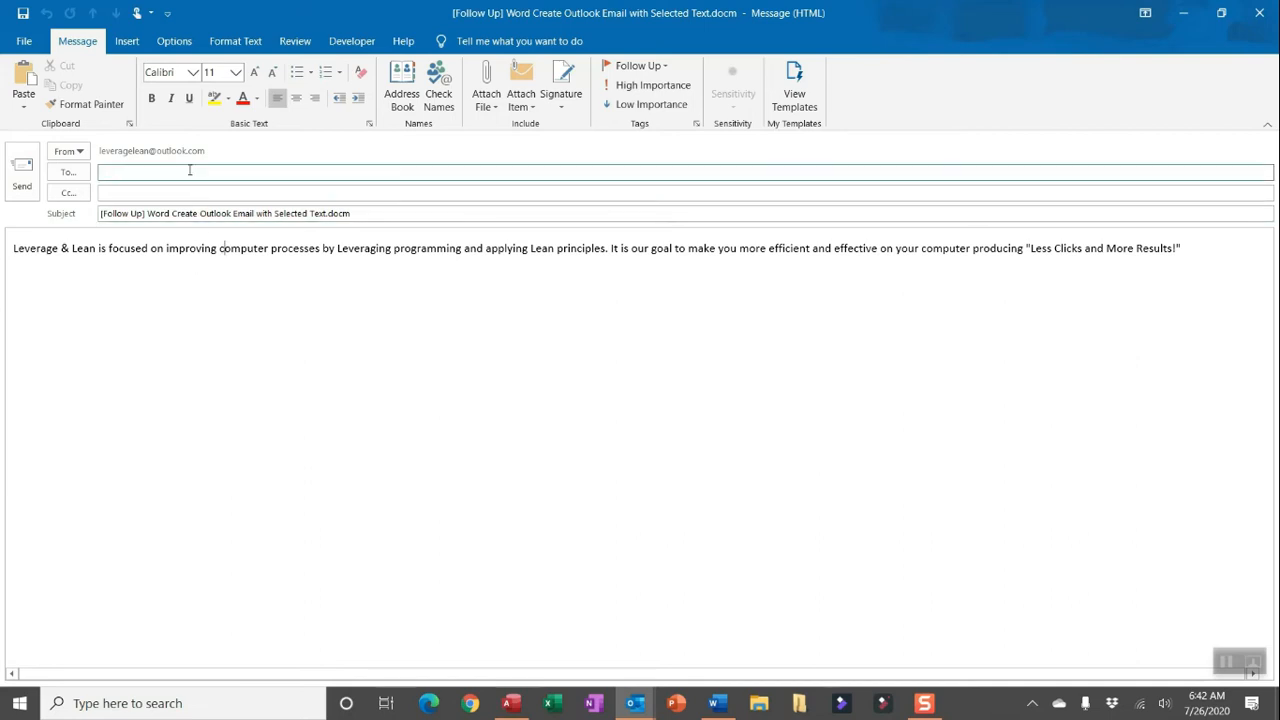